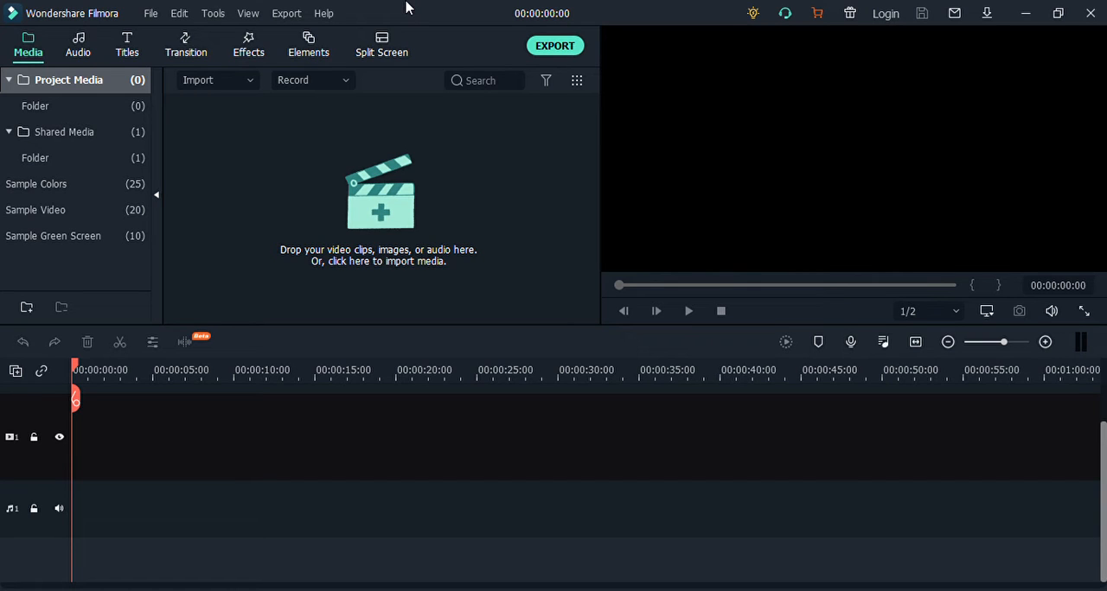
mouse_move(635, 366)
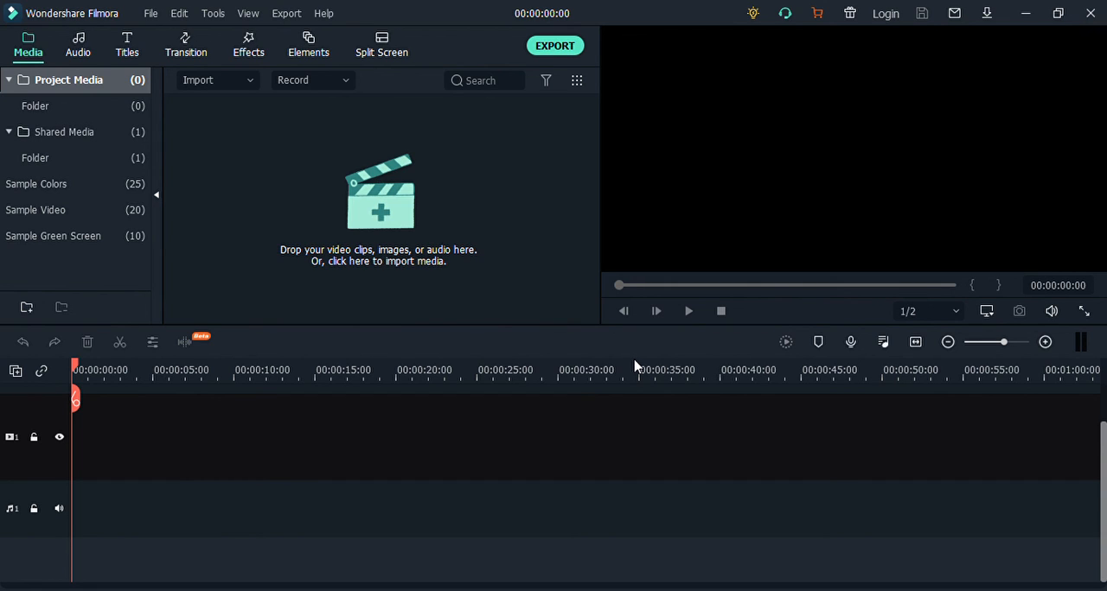
mouse_move(239, 23)
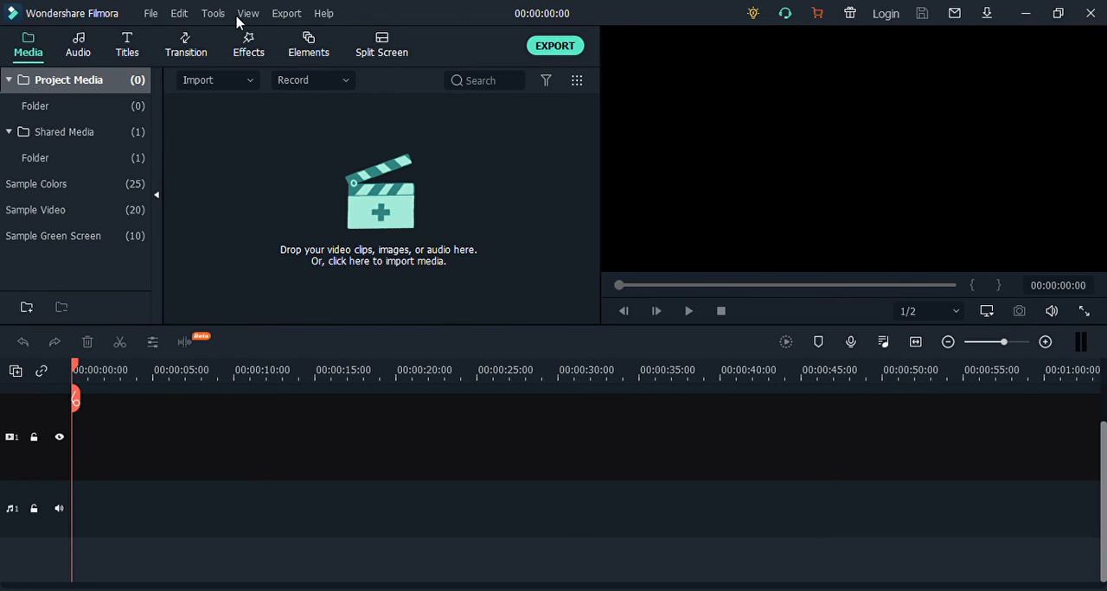
mouse_move(185, 88)
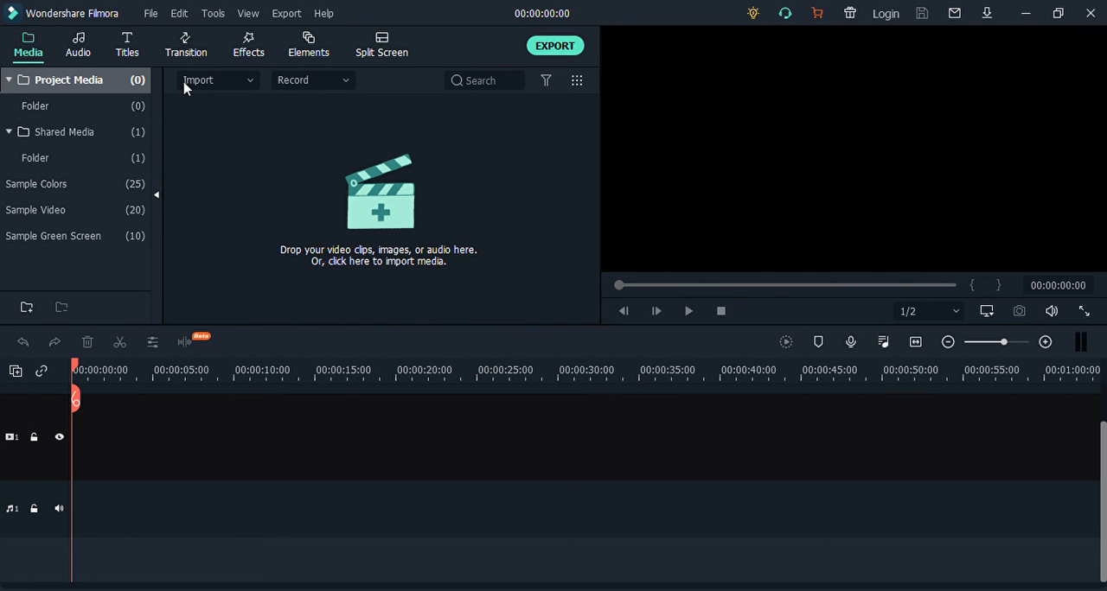